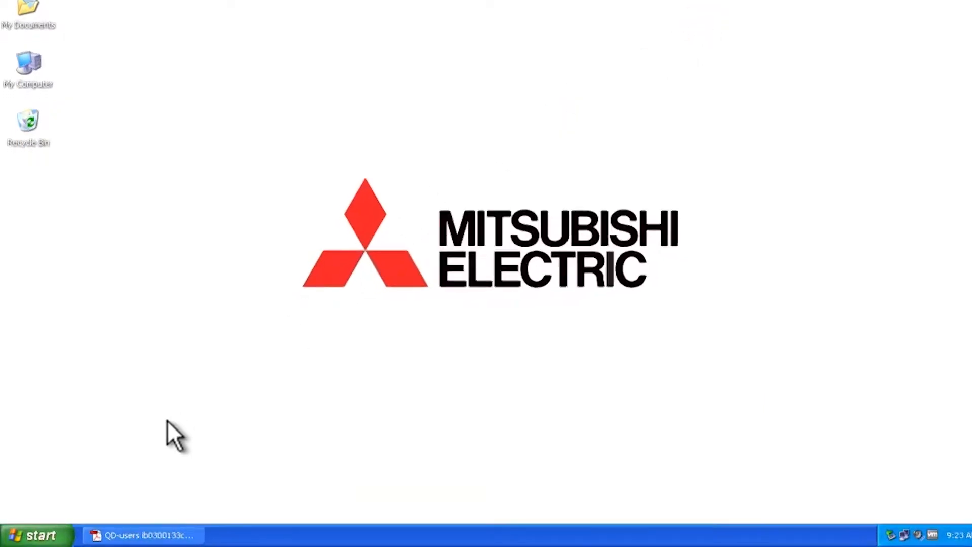
Launch MT Developer2 from the Start menu's MELSOFT Application programs.
left_click(31, 533)
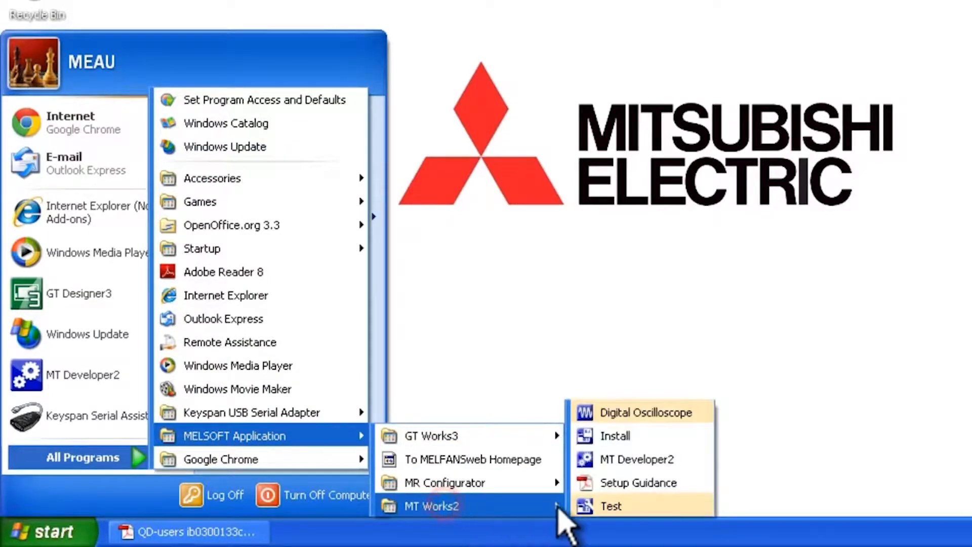
left_click(637, 459)
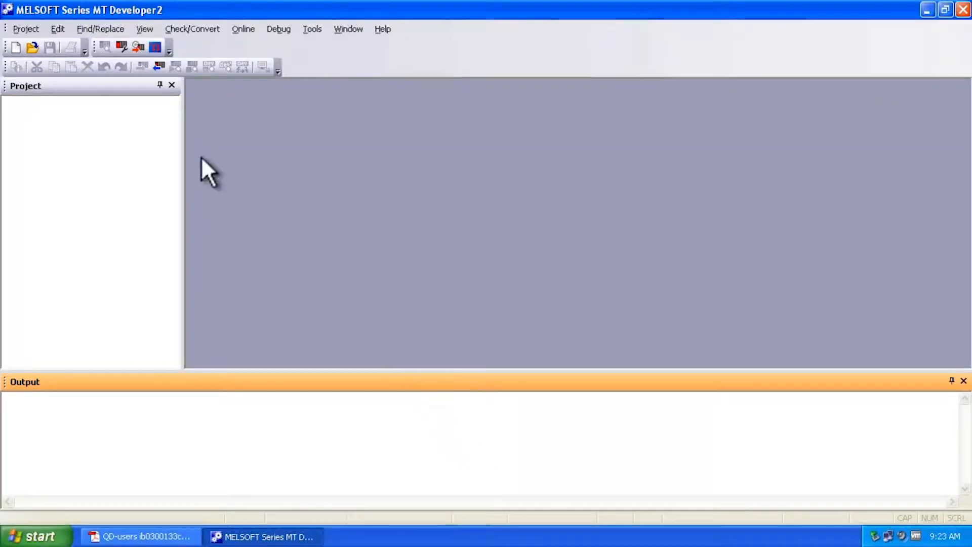
Create a new project with CPU type Q172D and OS type SW8-SV22QC.
left_click(14, 46)
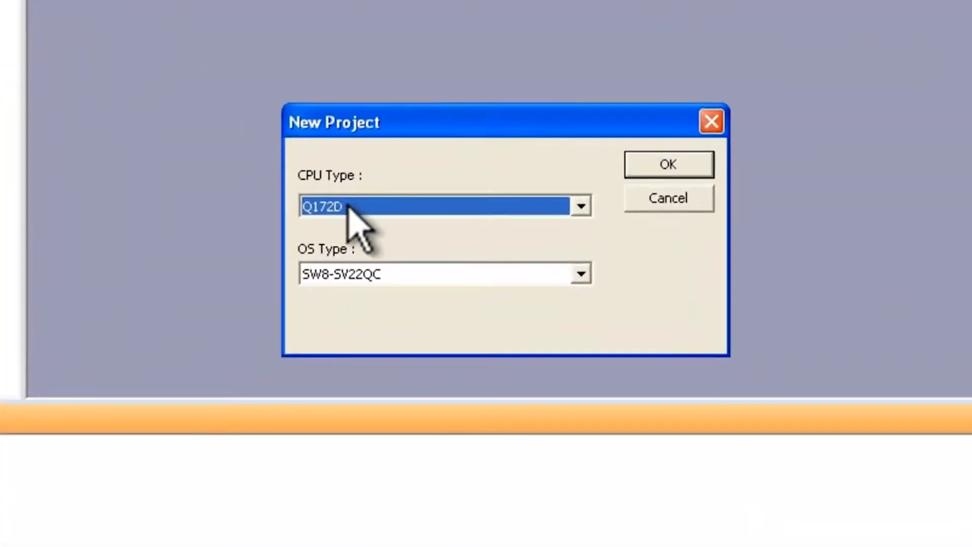
mouse_move(404, 302)
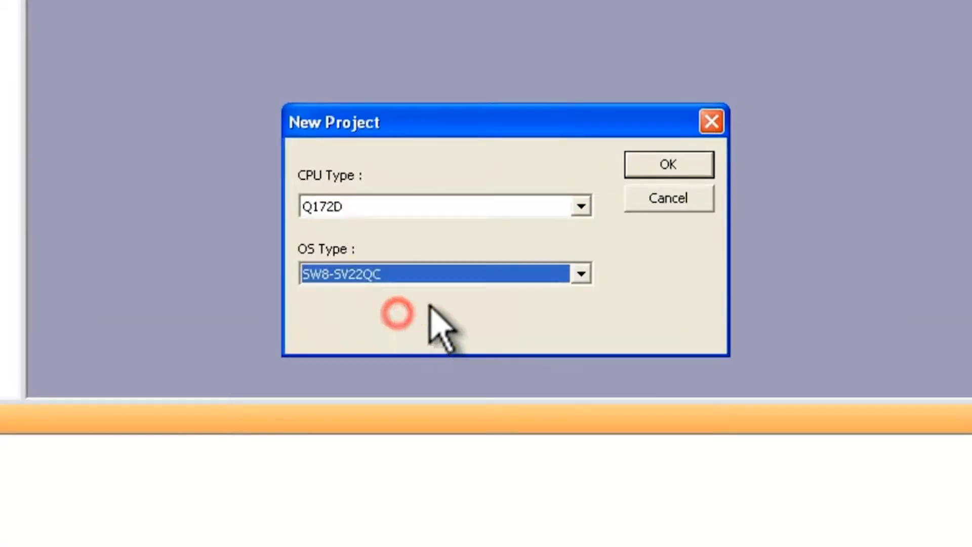
left_click(669, 164)
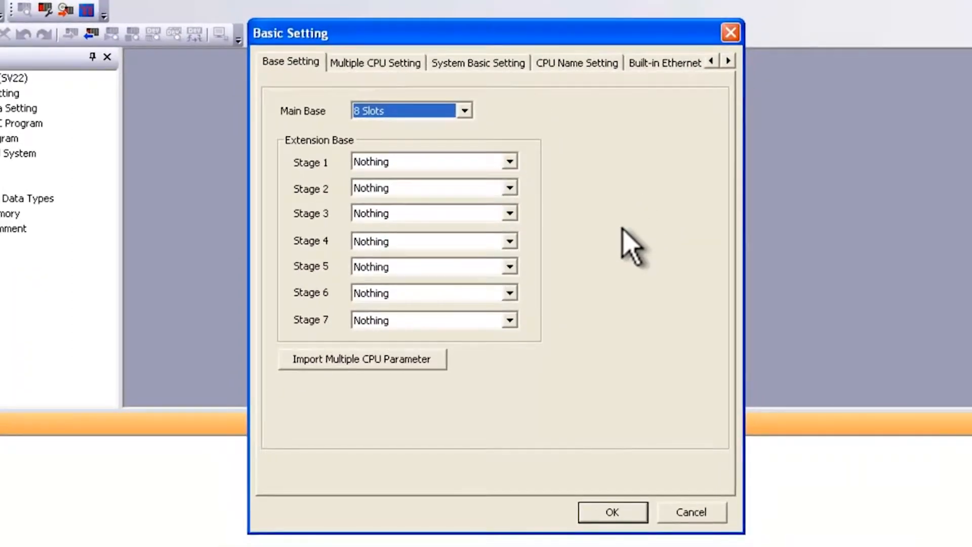
mouse_move(513, 46)
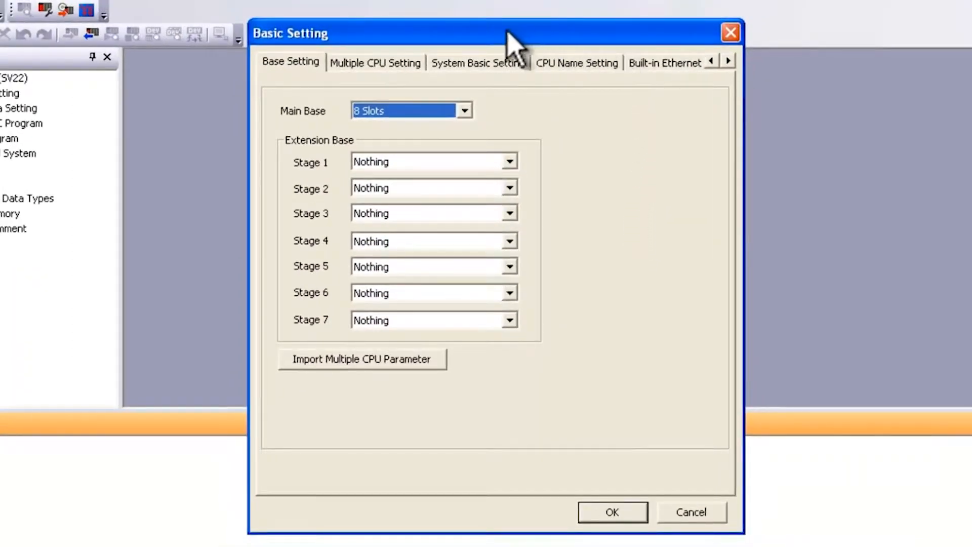
mouse_move(672, 99)
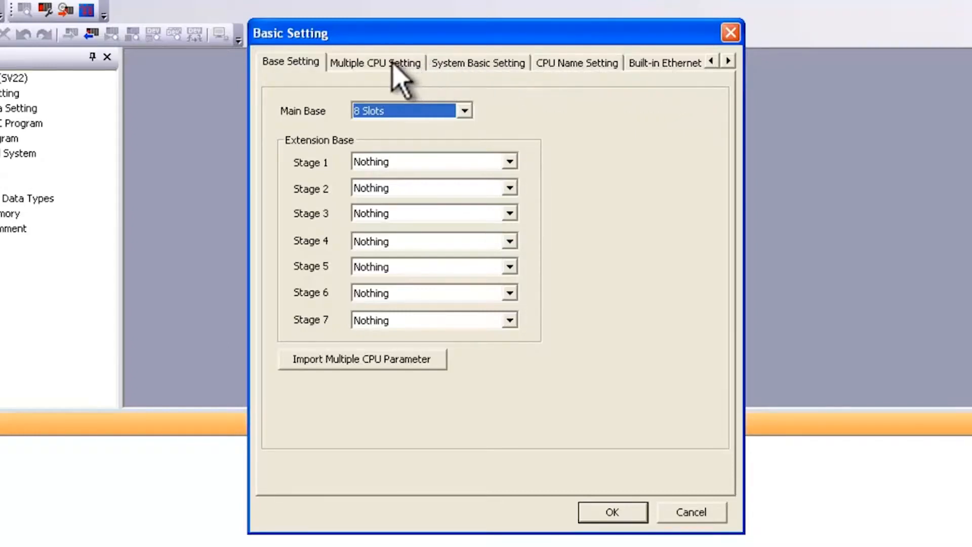
Review the 2-module Multiple CPU Setting and accept the Basic Setting.
left_click(389, 63)
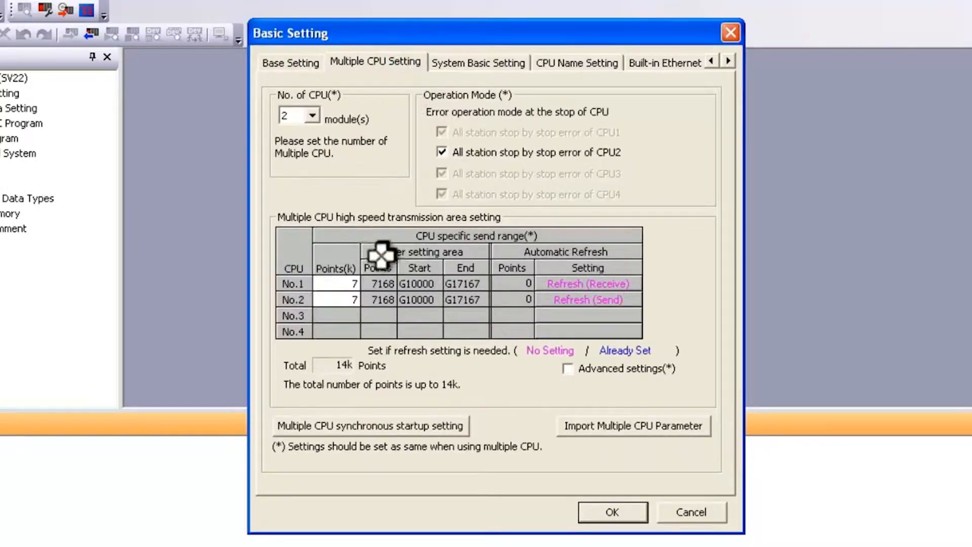
mouse_move(462, 281)
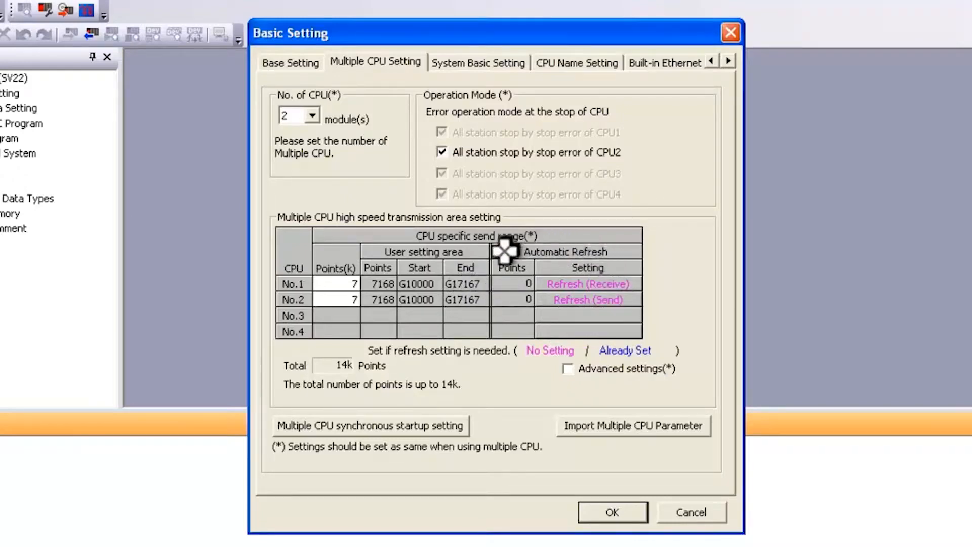
mouse_move(489, 308)
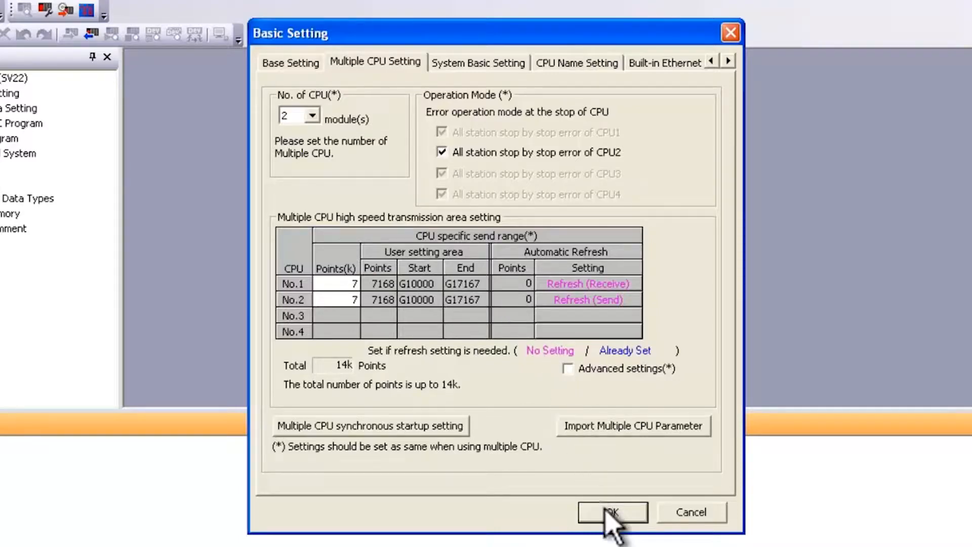
left_click(611, 512)
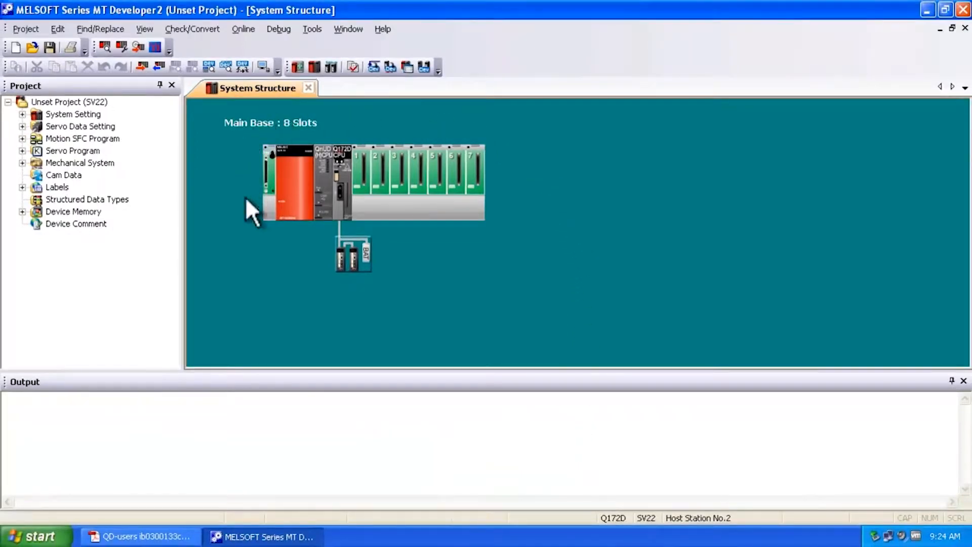
mouse_move(386, 295)
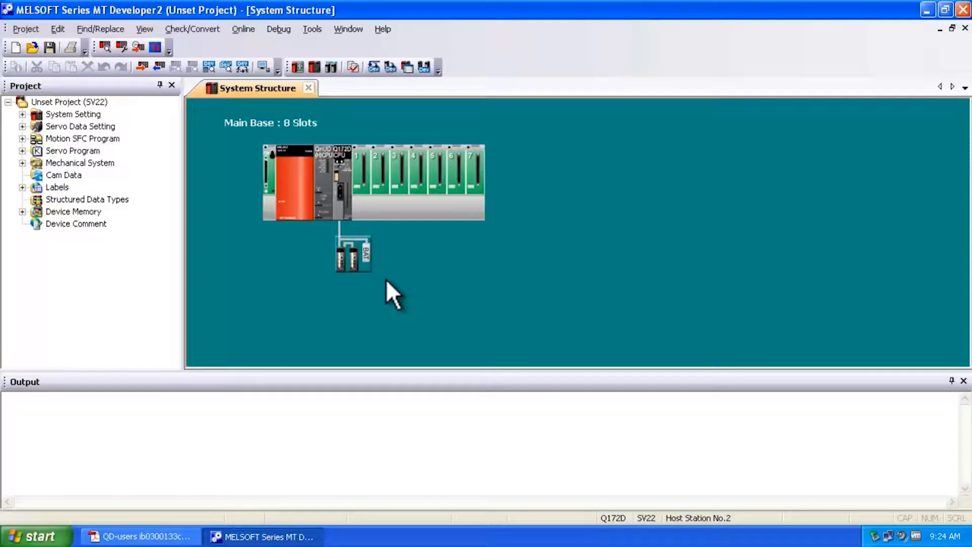
mouse_move(320, 156)
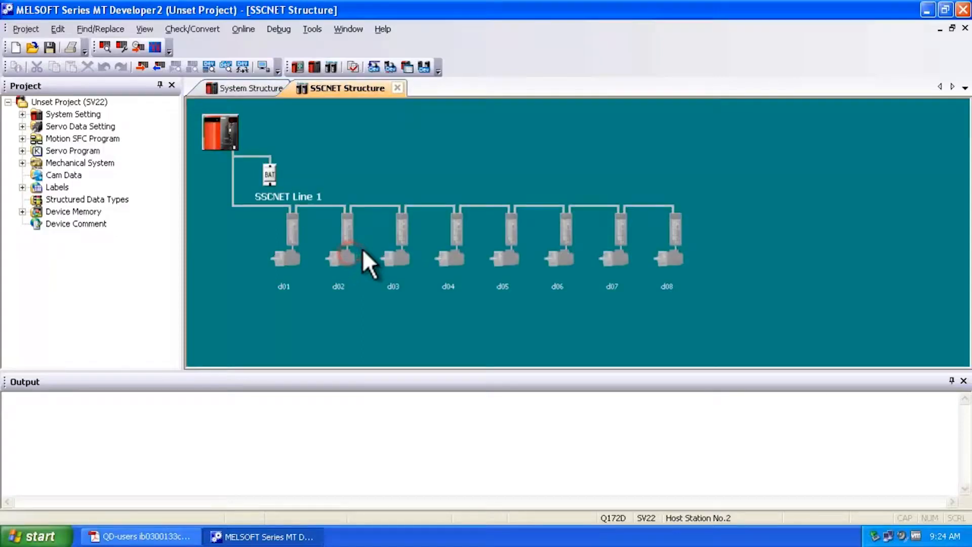
Register an MR-J3(W)-B amplifier at station d01 as axis 1, then expand Servo Data Setting.
double_click(339, 242)
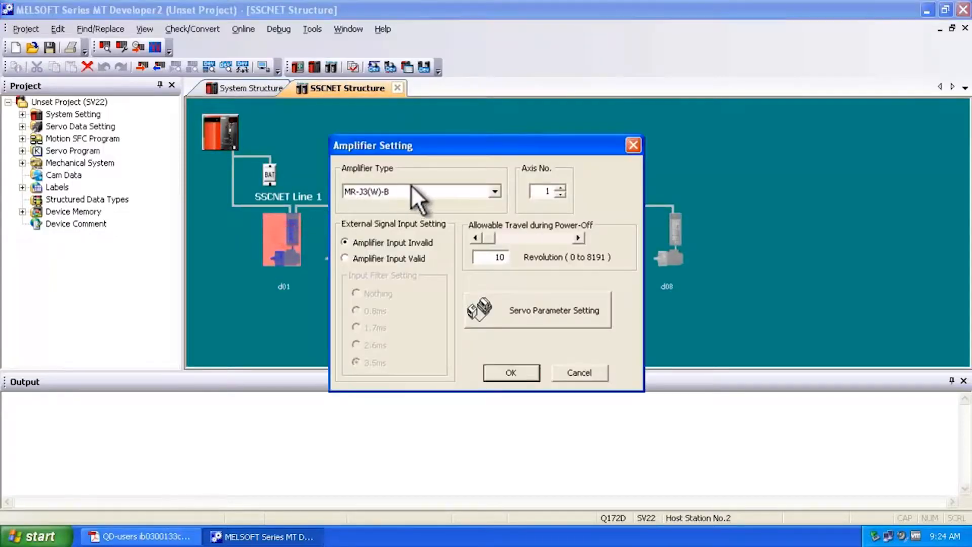
left_click(511, 372)
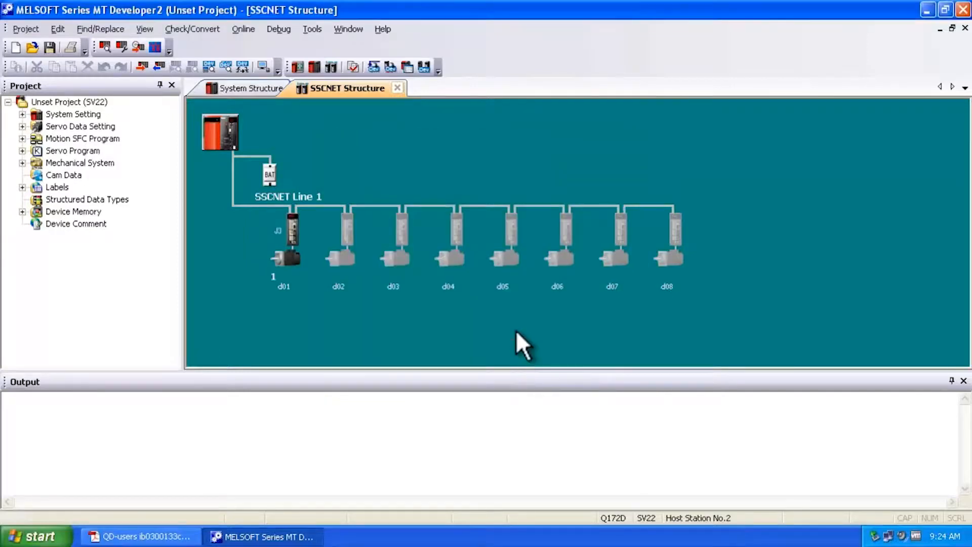
mouse_move(339, 226)
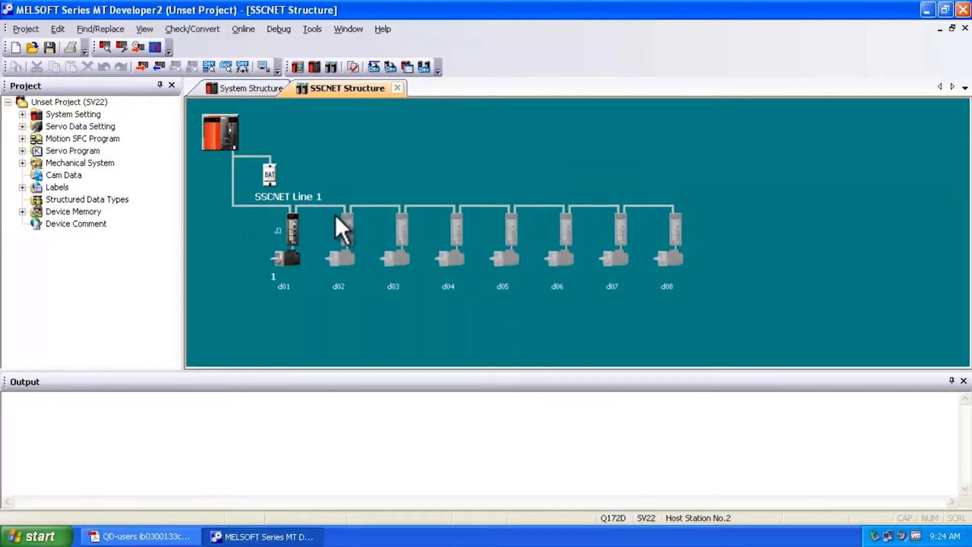
mouse_move(342, 204)
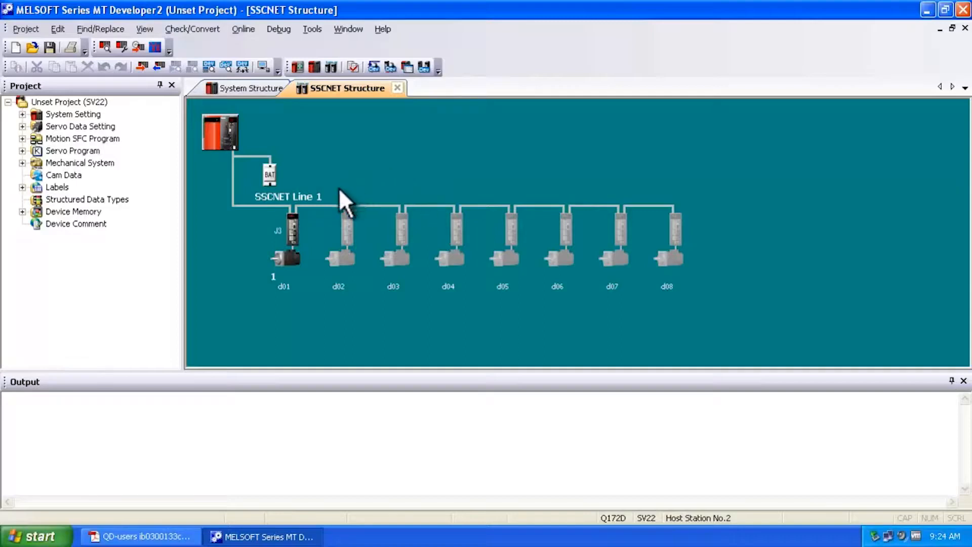
mouse_move(190, 187)
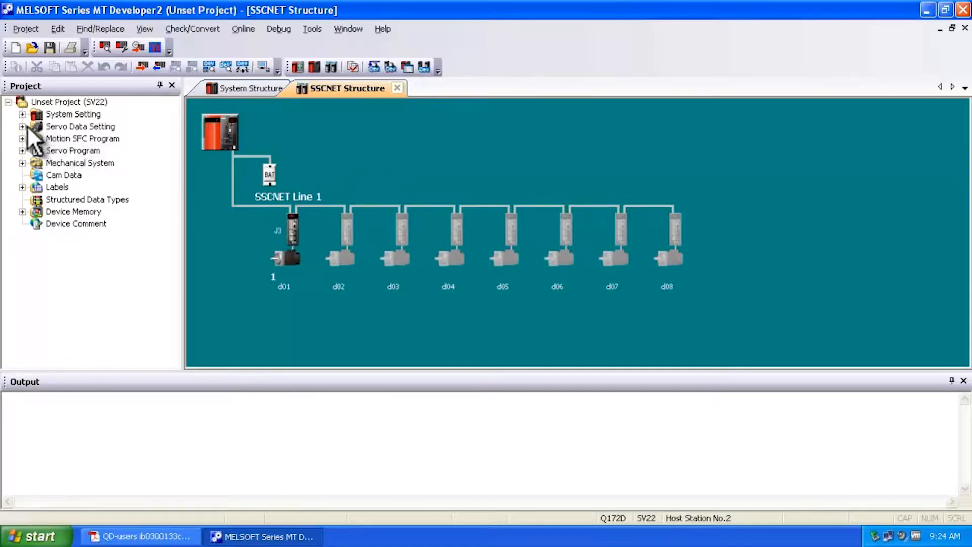
left_click(23, 126)
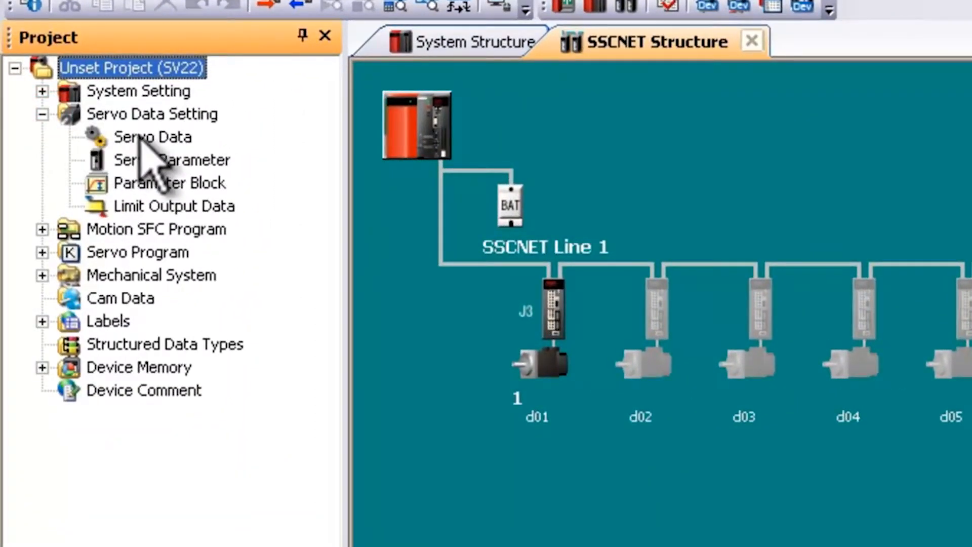
double_click(153, 137)
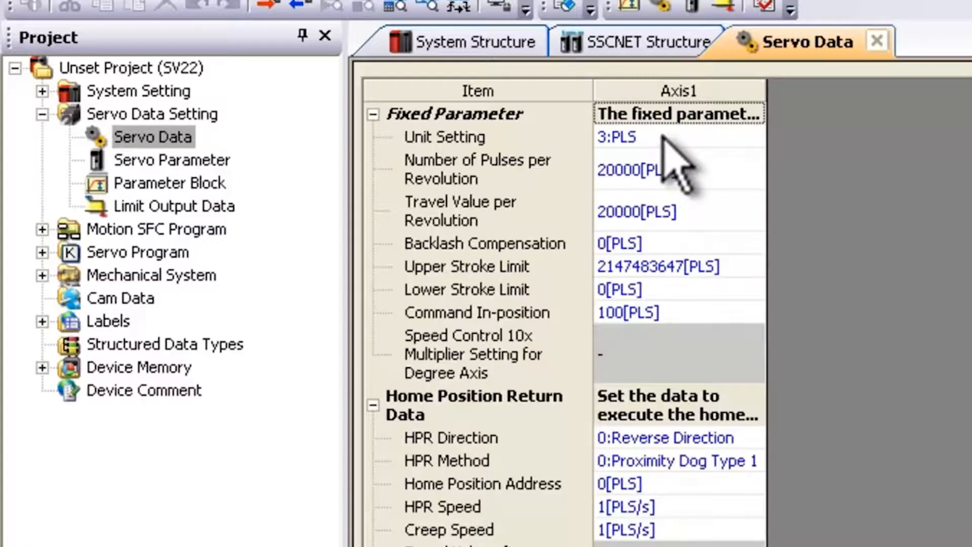
mouse_move(670, 156)
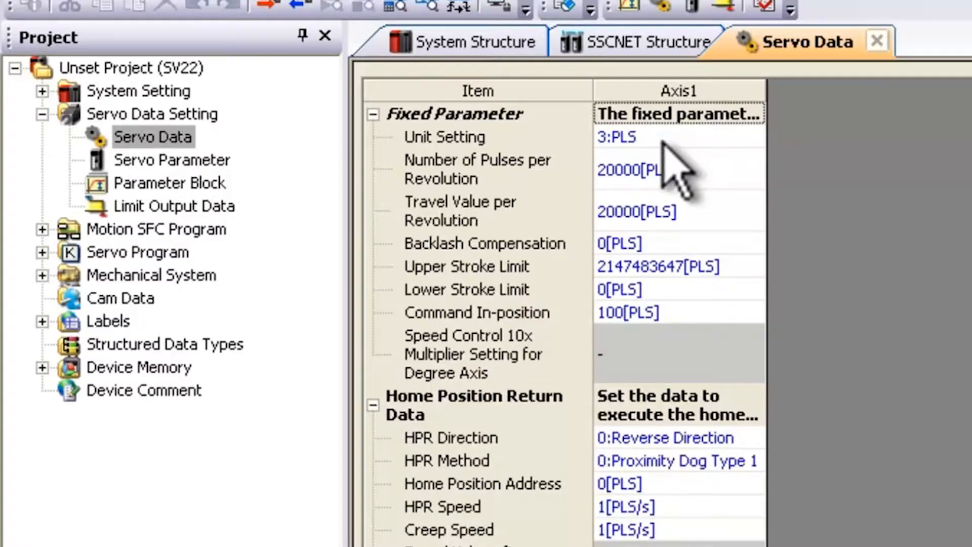
mouse_move(670, 241)
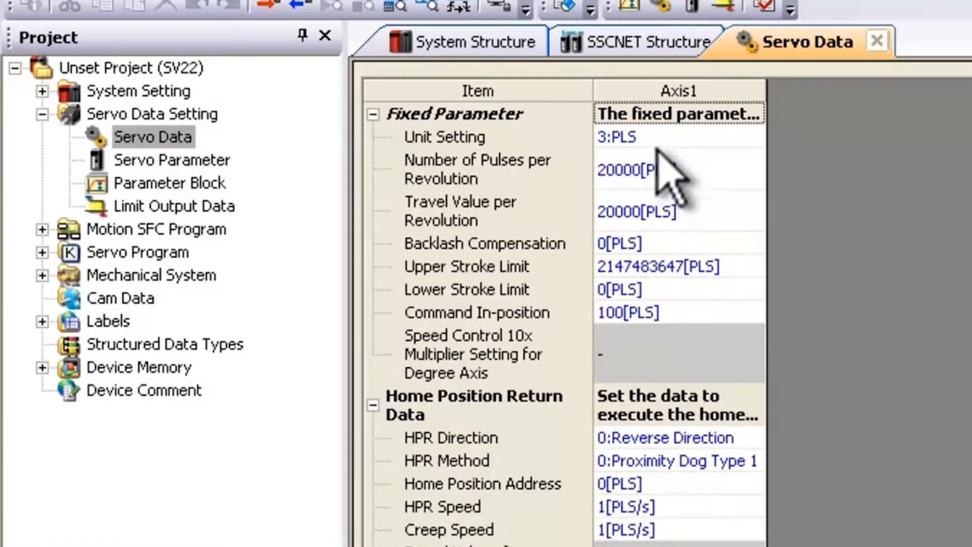
left_click(751, 137)
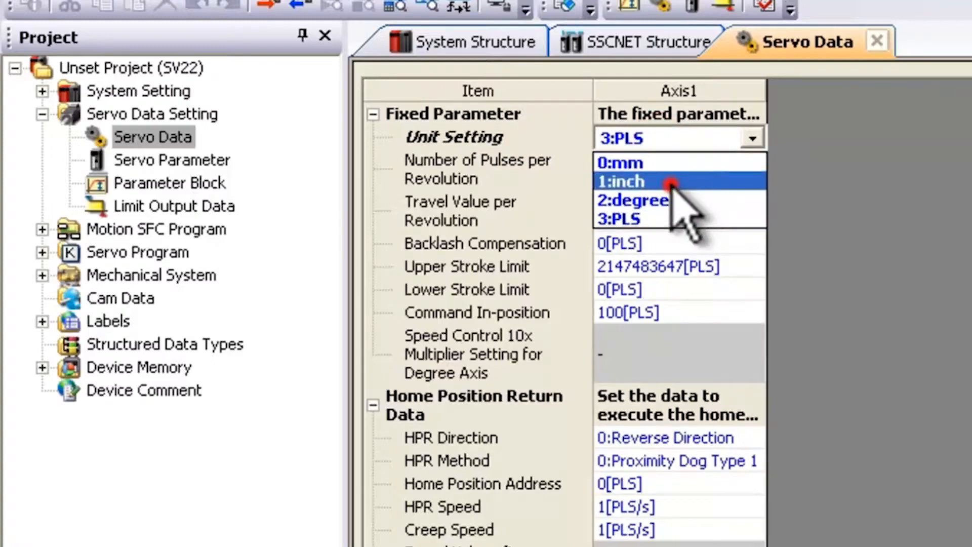
left_click(620, 182)
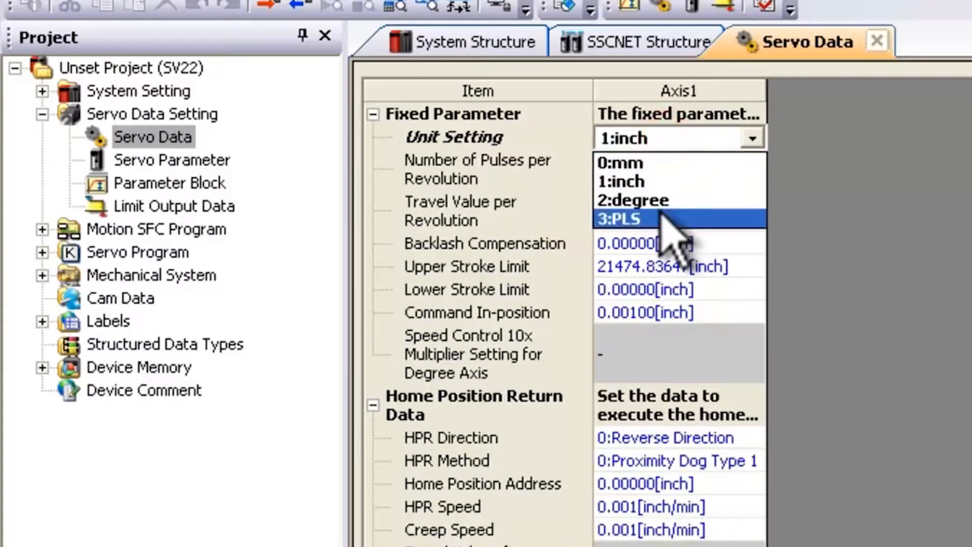
left_click(620, 219)
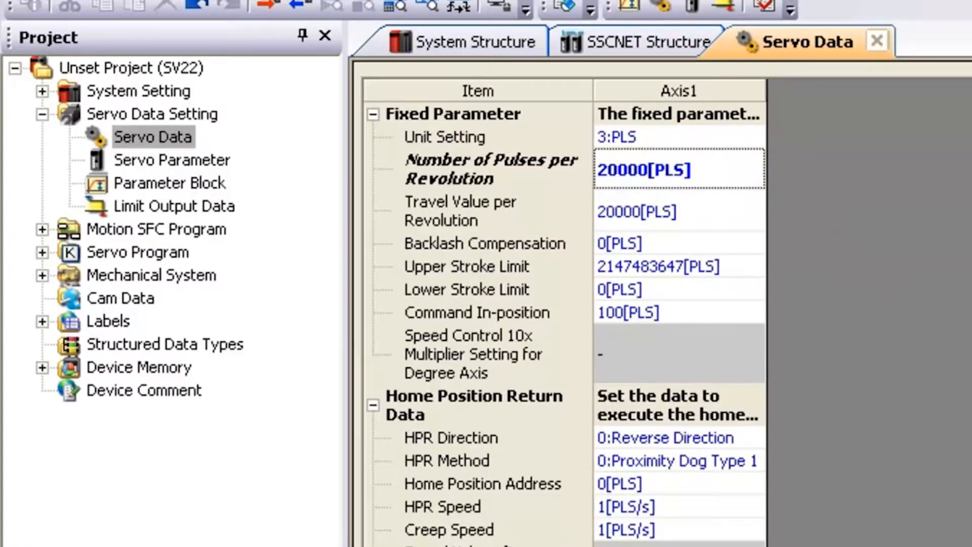
Scroll to axis 1's Home Position Return Data and open the HPR method list.
scroll("down", 3)
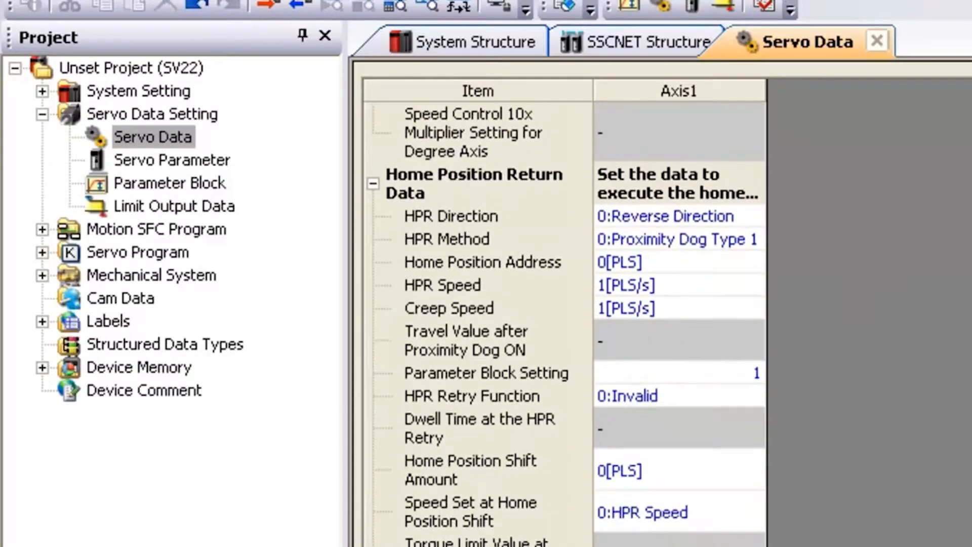
mouse_move(780, 257)
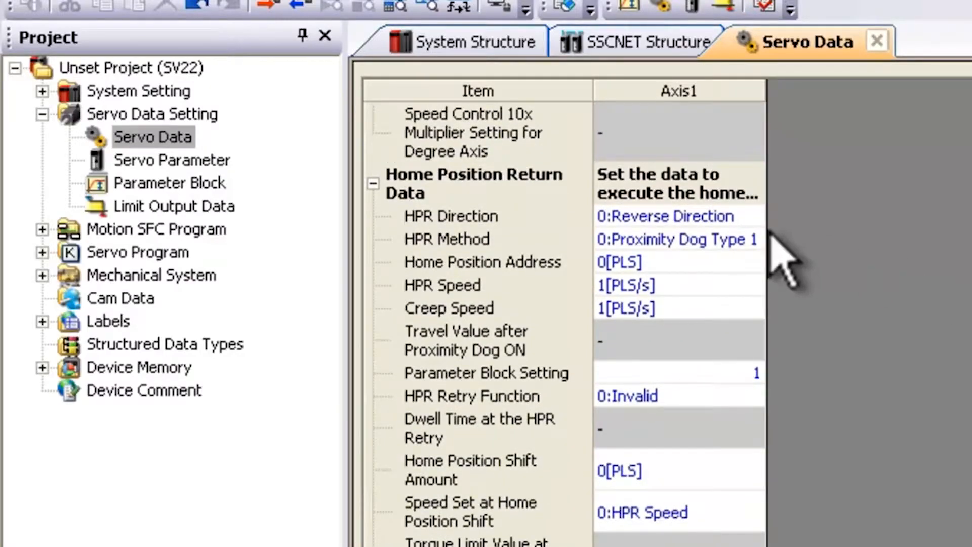
mouse_move(739, 270)
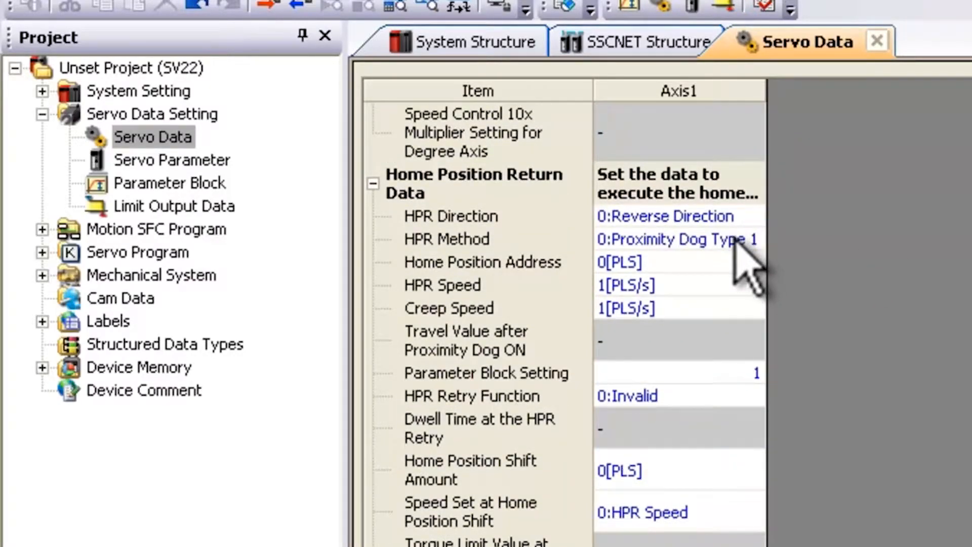
left_click(675, 240)
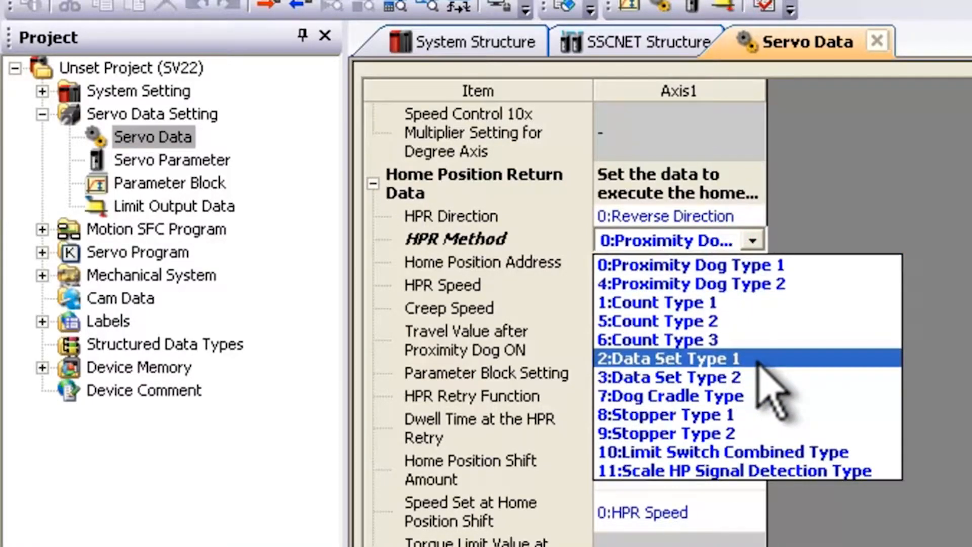
mouse_move(781, 379)
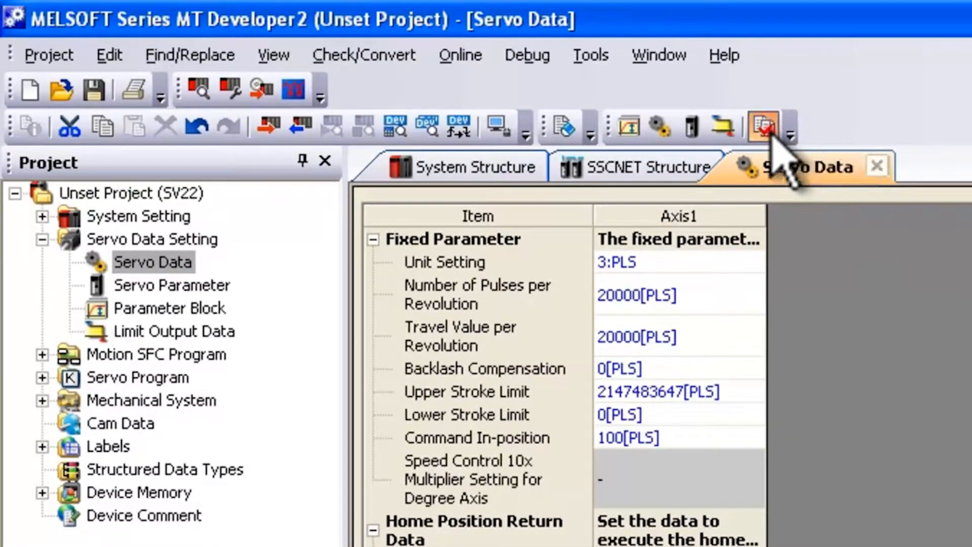
Run a relative check on the servo data, confirming 0 errors and 0 warnings.
scroll("down", 3)
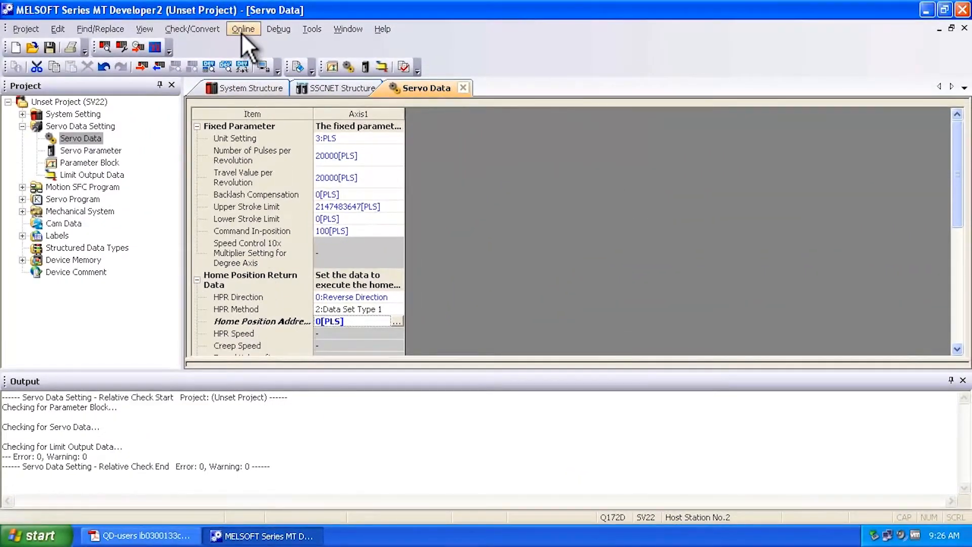
left_click(244, 28)
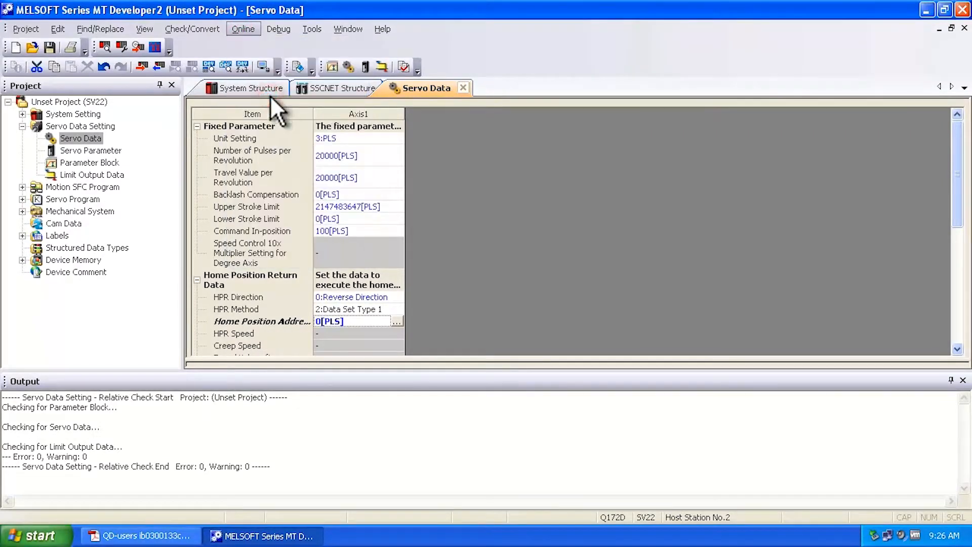
mouse_move(265, 104)
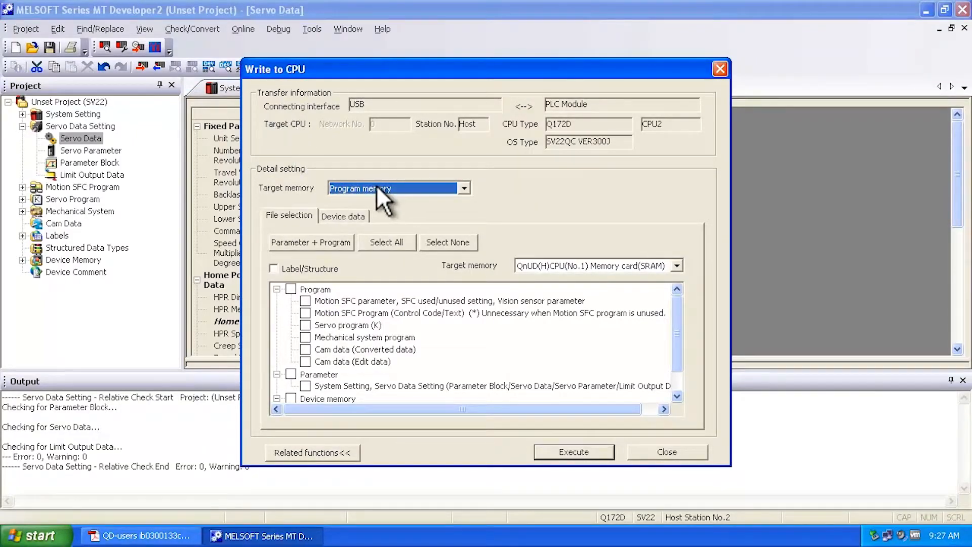
mouse_move(393, 224)
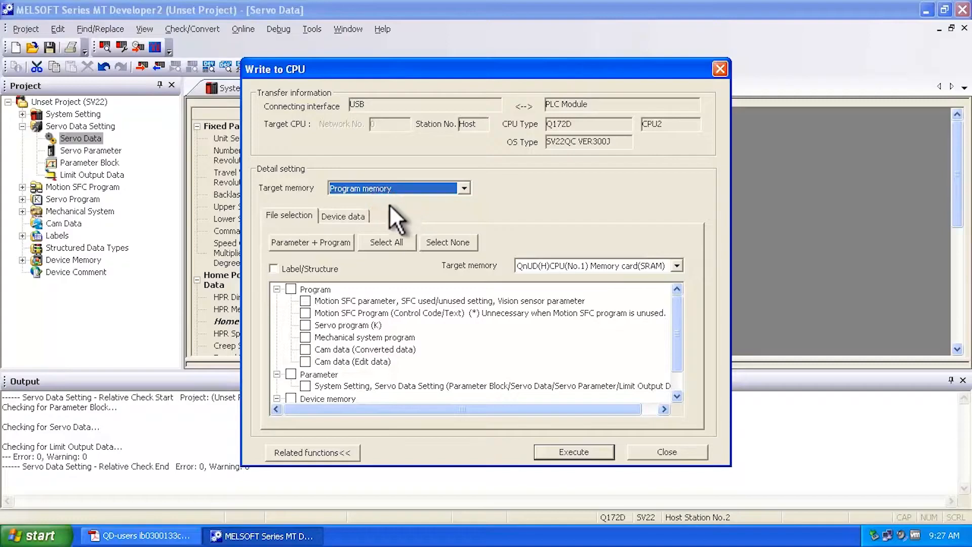
mouse_move(316, 252)
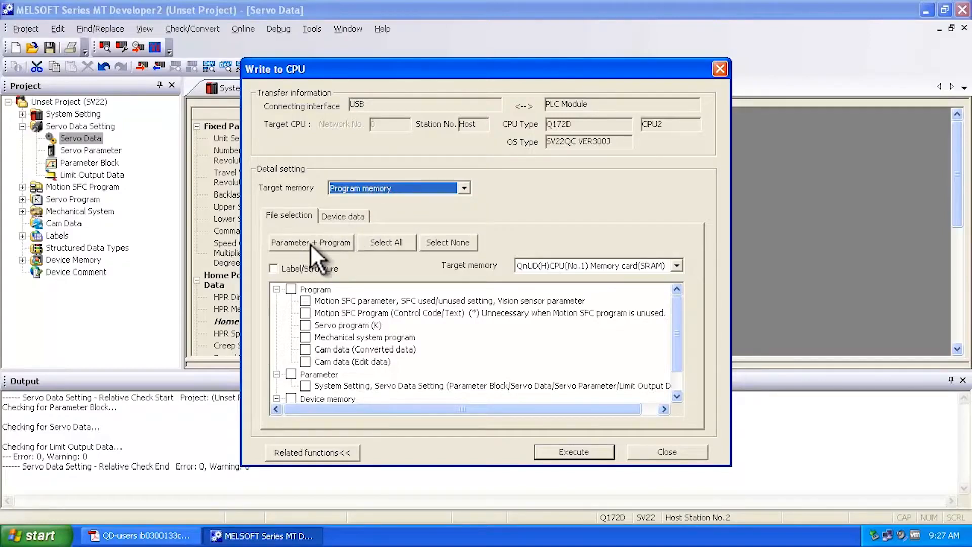
Select only Parameter data in Write to CPU and start the write.
left_click(311, 242)
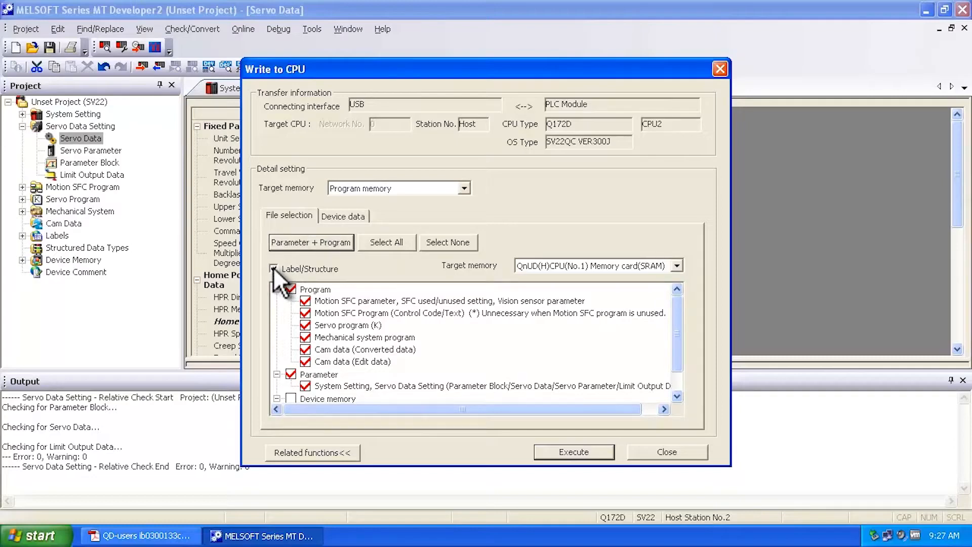
left_click(273, 269)
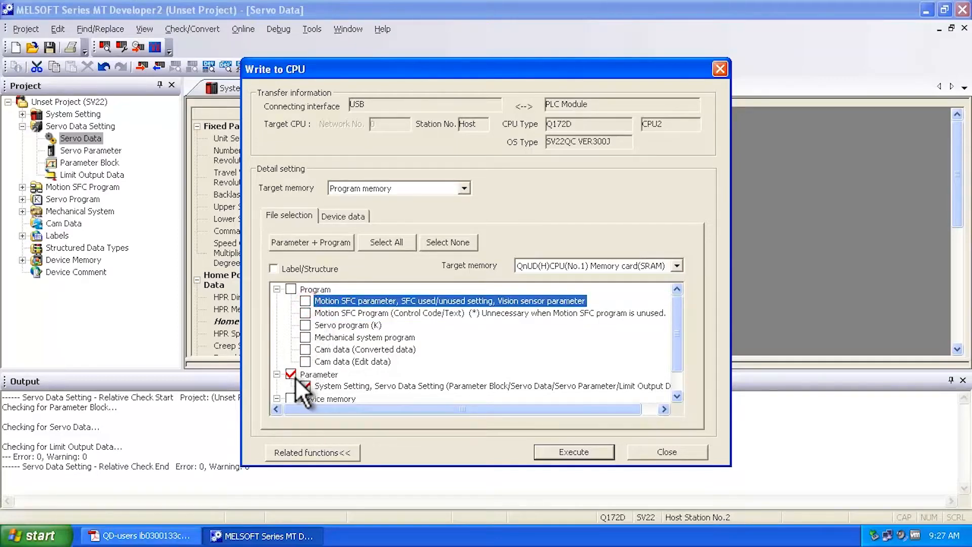
left_click(305, 386)
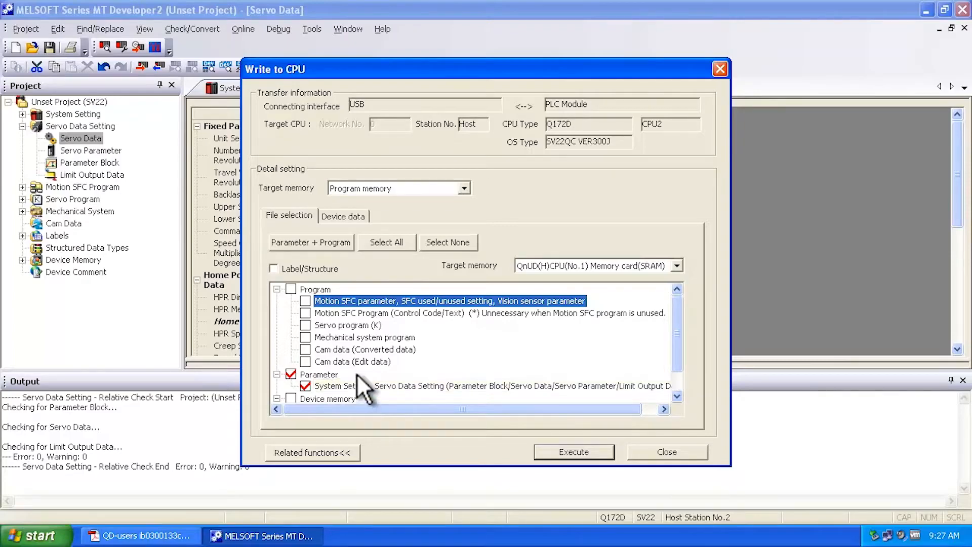
left_click(587, 452)
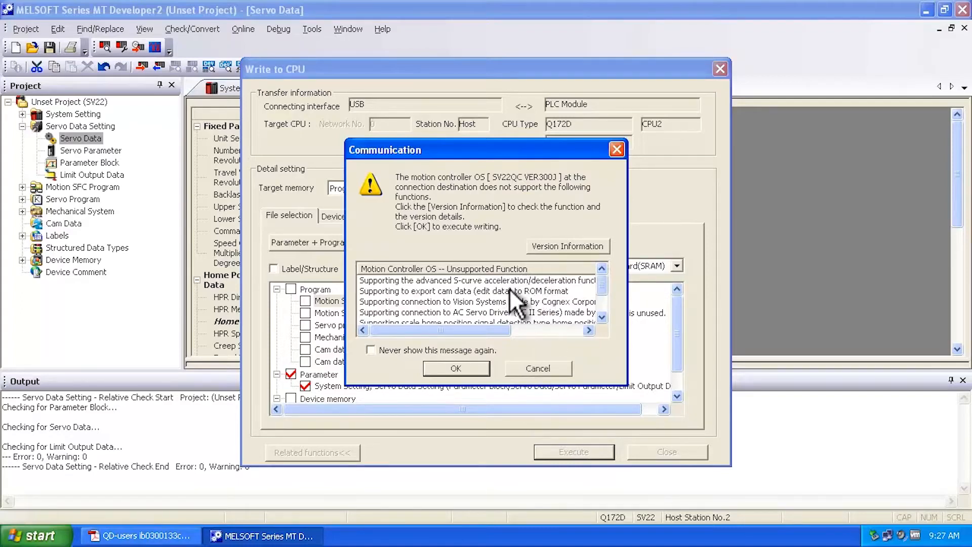
mouse_move(508, 317)
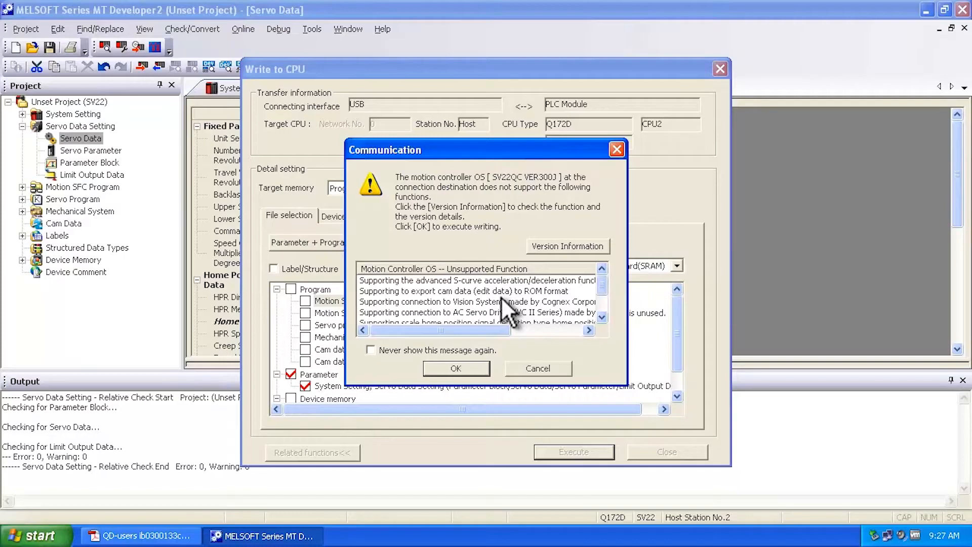
mouse_move(507, 296)
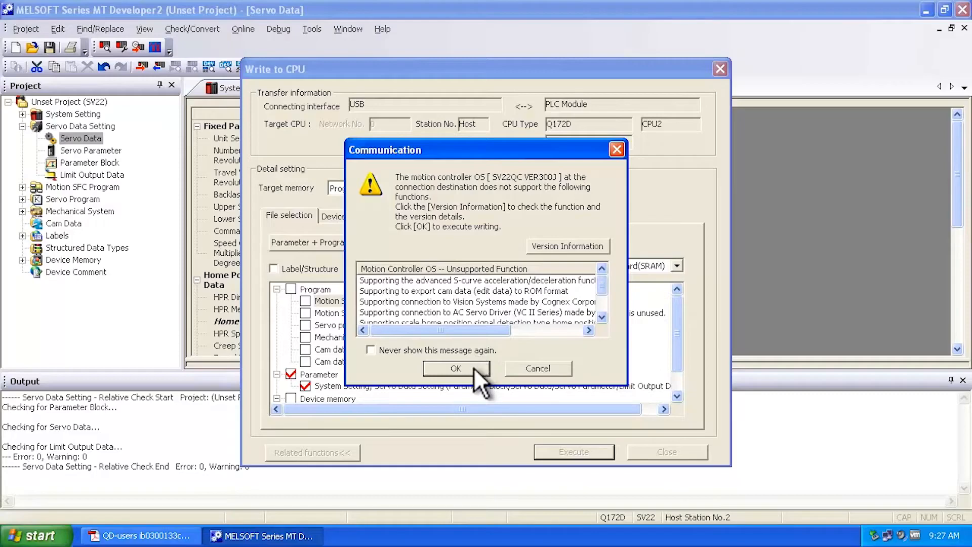
Accept the unsupported OS function warning so parameters begin writing to the CPU.
left_click(455, 368)
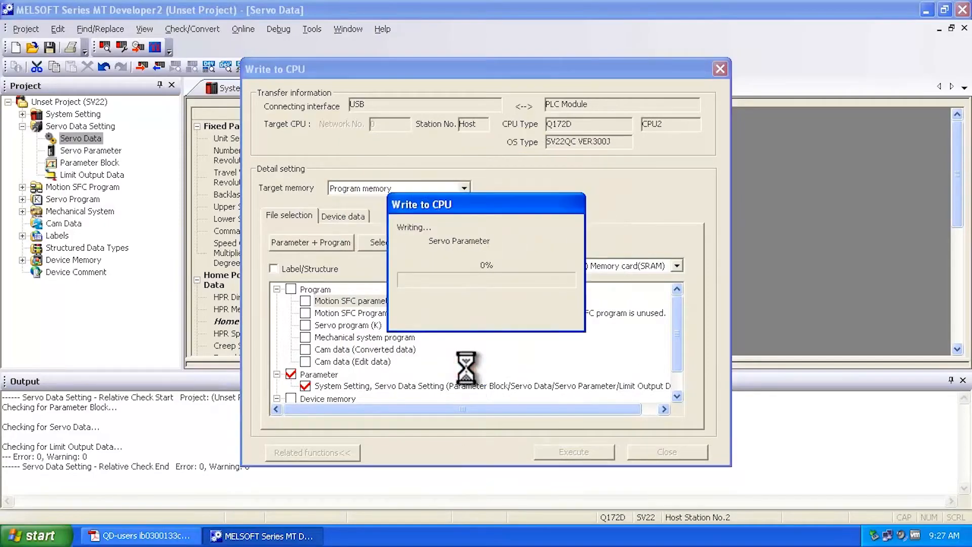